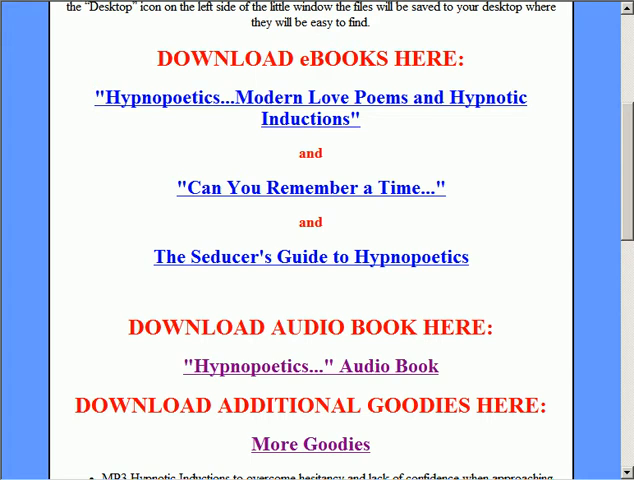
pyautogui.moveTo(56, 458)
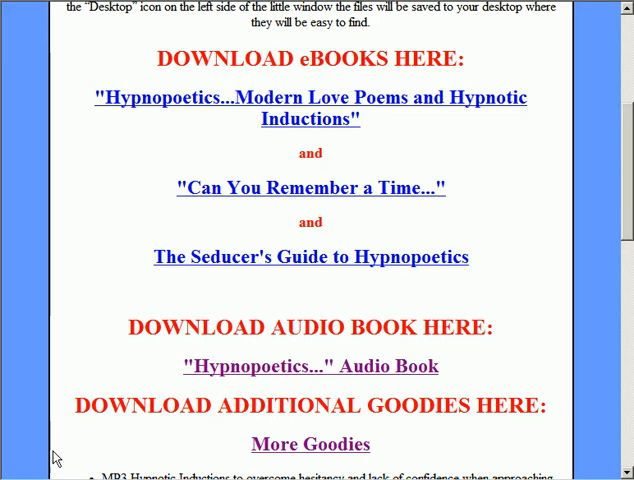
pyautogui.moveTo(94, 248)
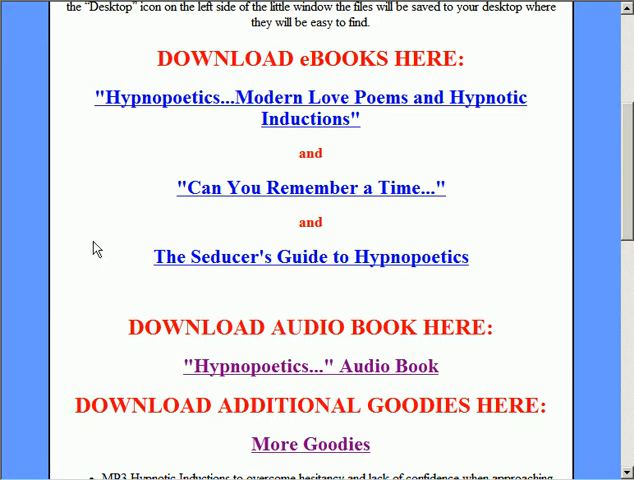
pyautogui.moveTo(180, 220)
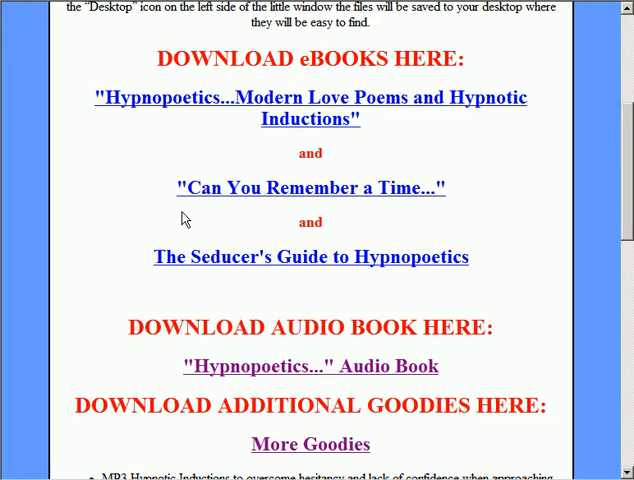
pyautogui.moveTo(196, 216)
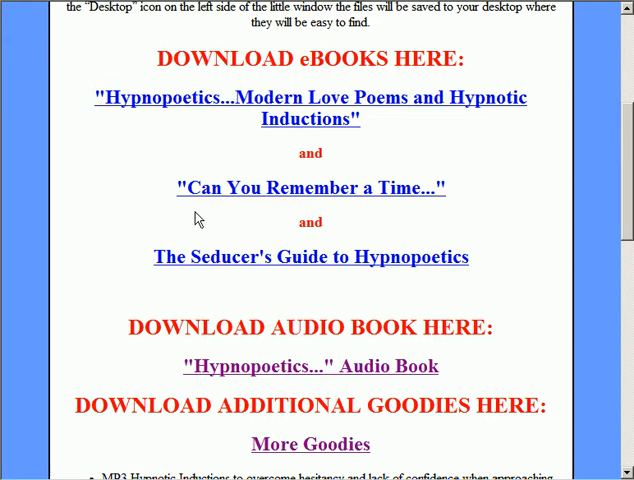
pyautogui.moveTo(196, 220)
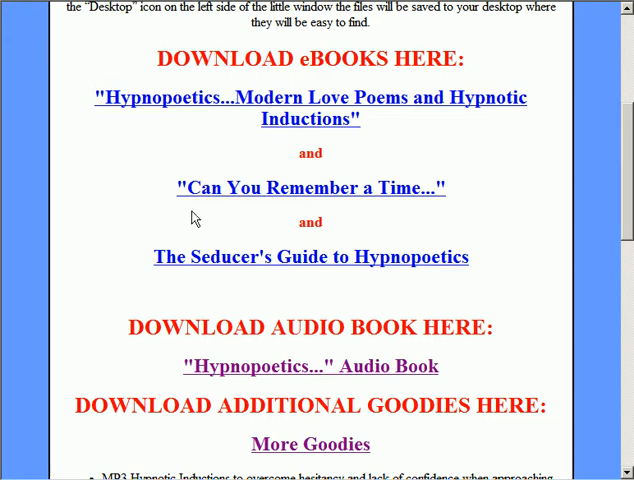
pyautogui.moveTo(200, 204)
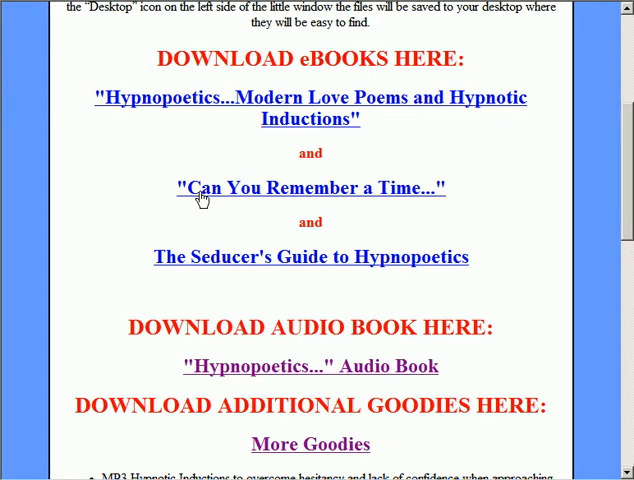
# Step: Bring up the link options for the "Can You Remember a Time..." e-book
pyautogui.rightClick(204, 192)
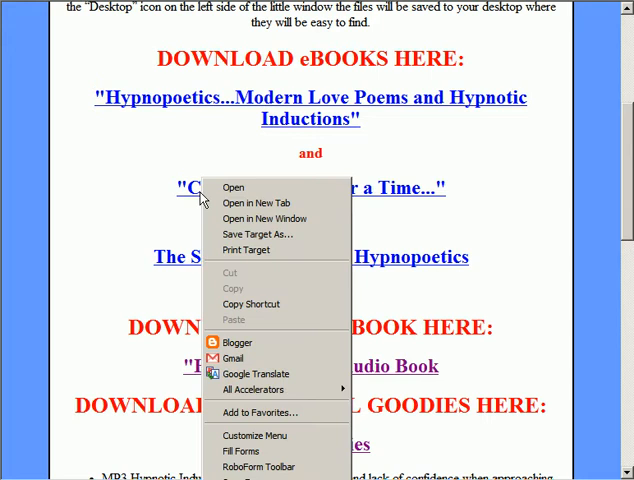
pyautogui.moveTo(232, 188)
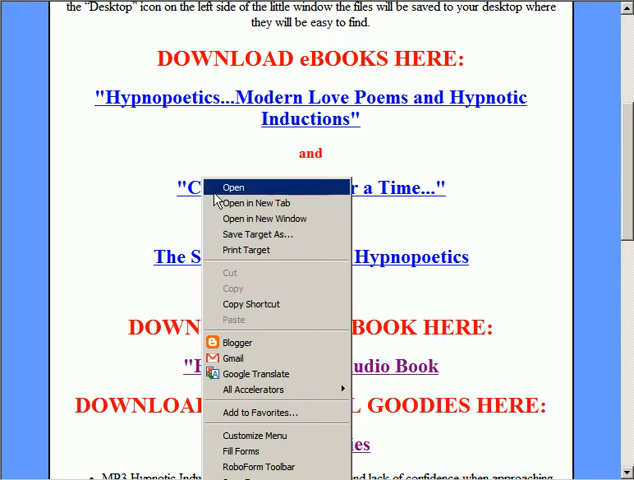
pyautogui.moveTo(256, 234)
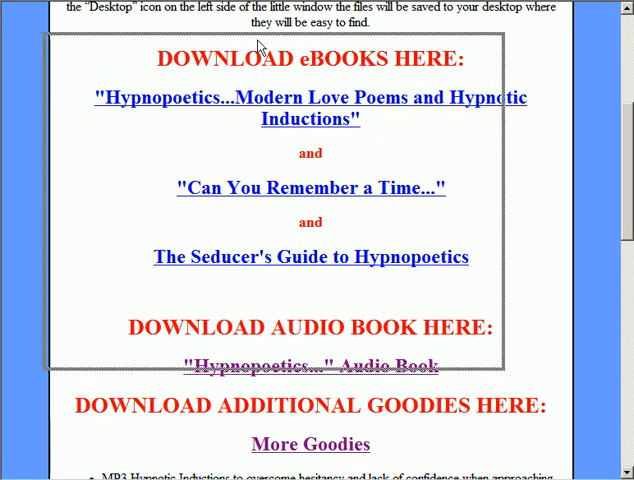
# Step: Choose Save Target As and set the Desktop as destination for Can-You-Remember-a-Time-2.3.pdf
pyautogui.click(312, 188)
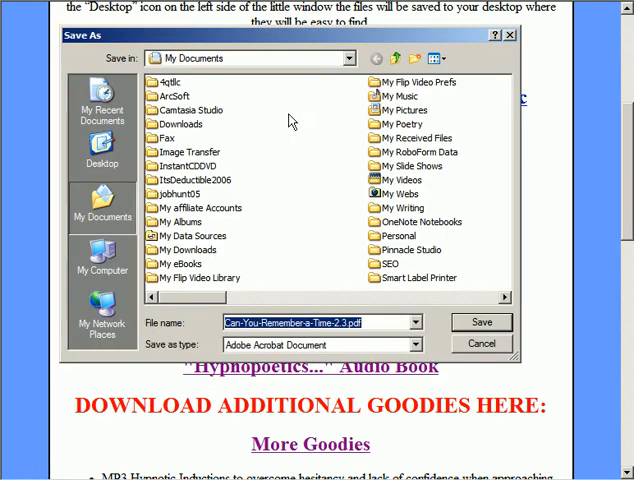
pyautogui.moveTo(280, 132)
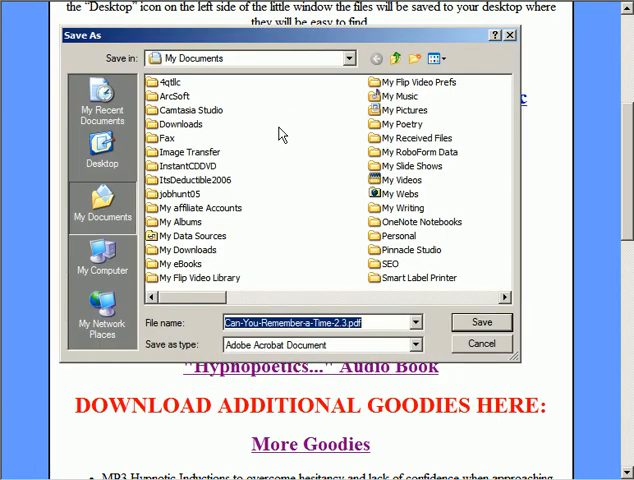
pyautogui.moveTo(100, 144)
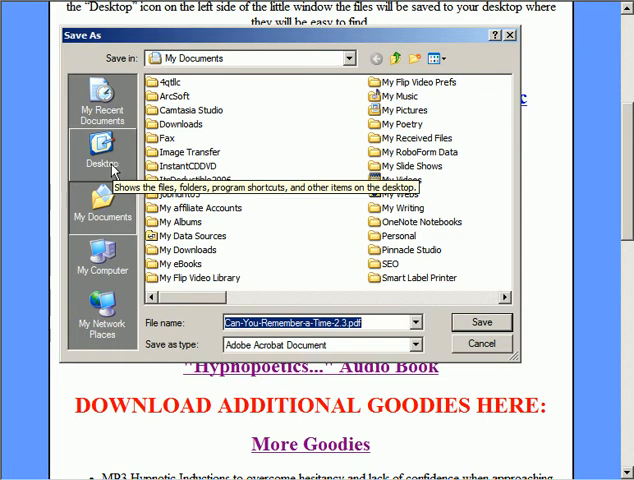
pyautogui.click(100, 148)
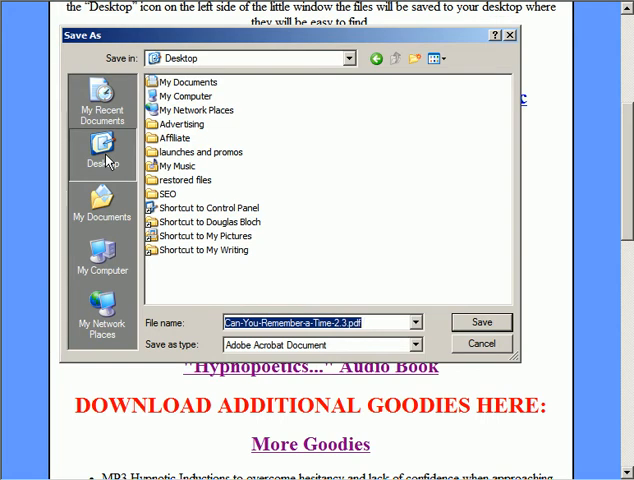
pyautogui.moveTo(266, 296)
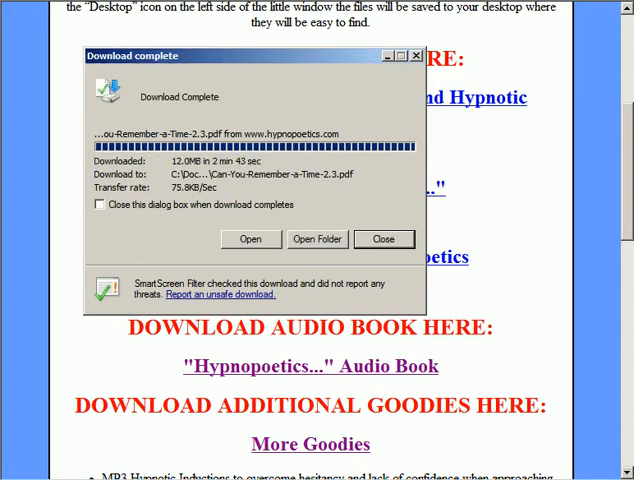
pyautogui.moveTo(188, 142)
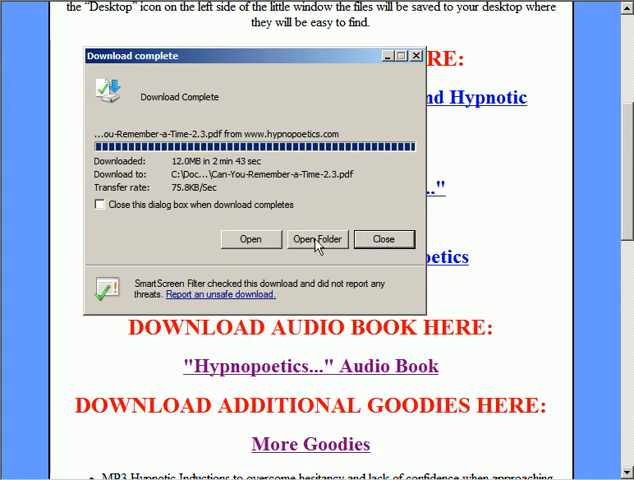
pyautogui.moveTo(318, 244)
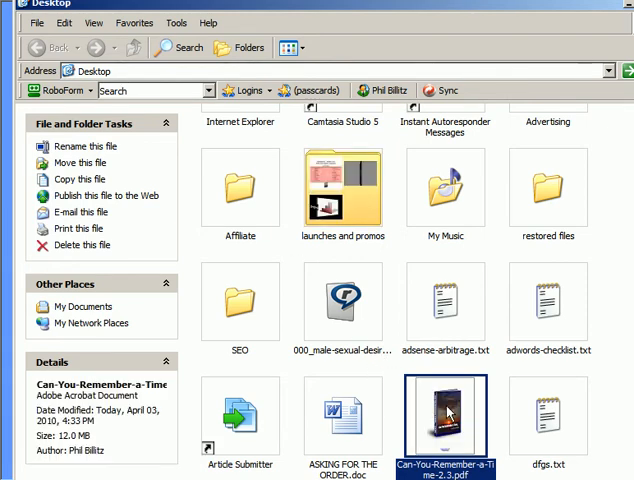
pyautogui.moveTo(448, 420)
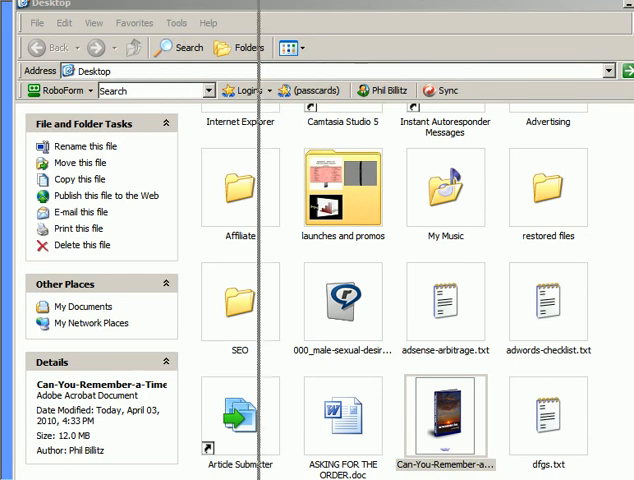
# Step: Launch Can-You-Remember-a-Time-2.3.pdf from the Desktop into Adobe Reader
pyautogui.doubleClick(446, 420)
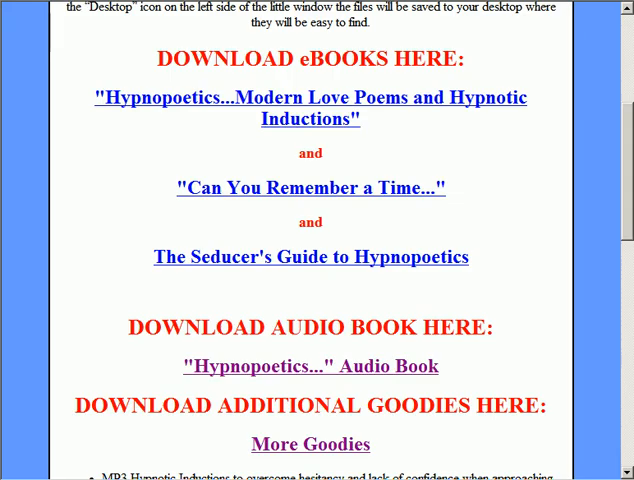
pyautogui.click(308, 188)
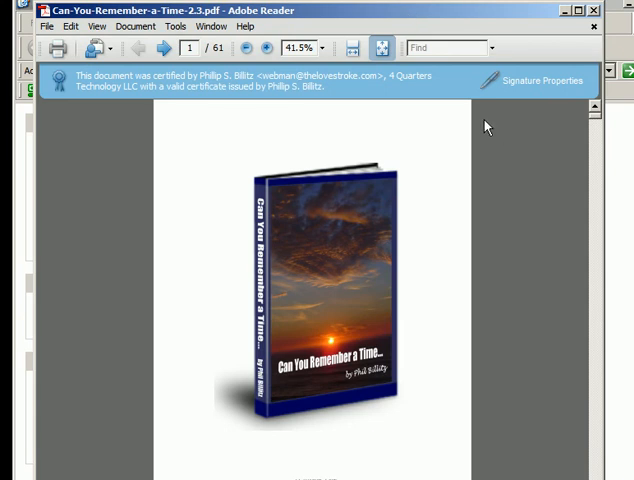
pyautogui.moveTo(542, 218)
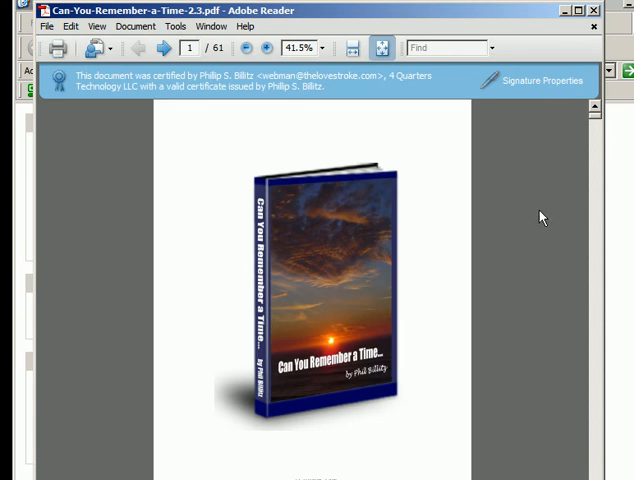
pyautogui.moveTo(588, 388)
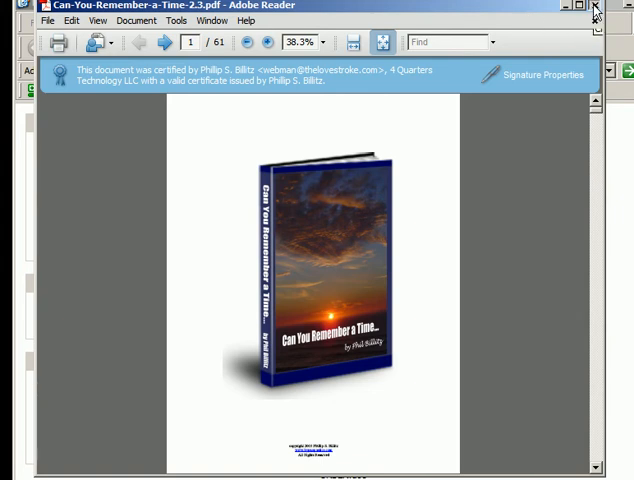
# Step: Close Adobe Reader after viewing the cover, returning to the Desktop folder
pyautogui.click(594, 8)
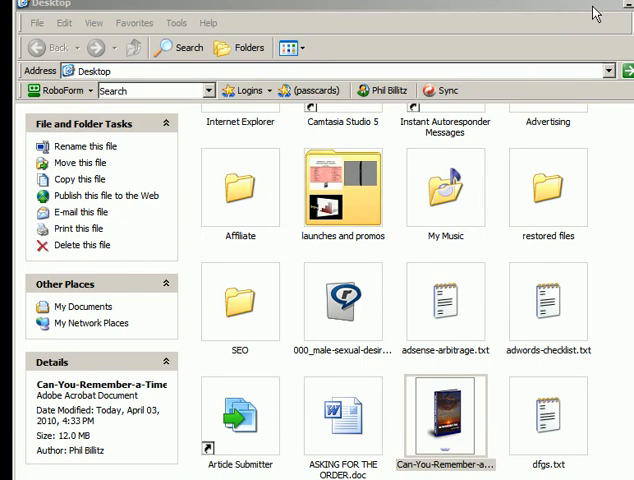
pyautogui.moveTo(594, 12)
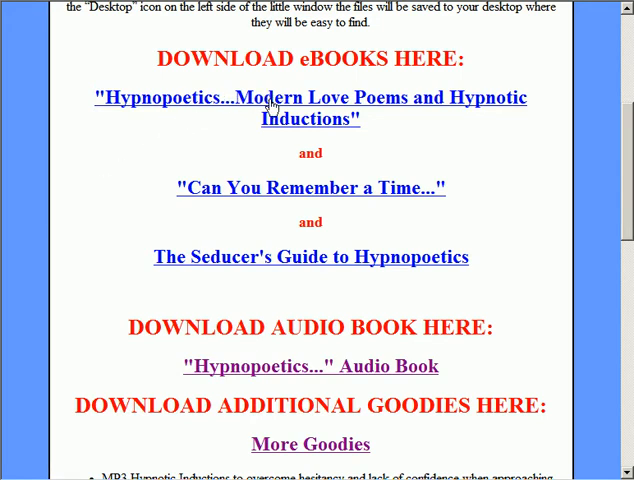
# Step: Choose Save Target As on the Hypnopoetics link to save Hypnopoetics-ver-2.1.pdf to the Desktop
pyautogui.rightClick(268, 104)
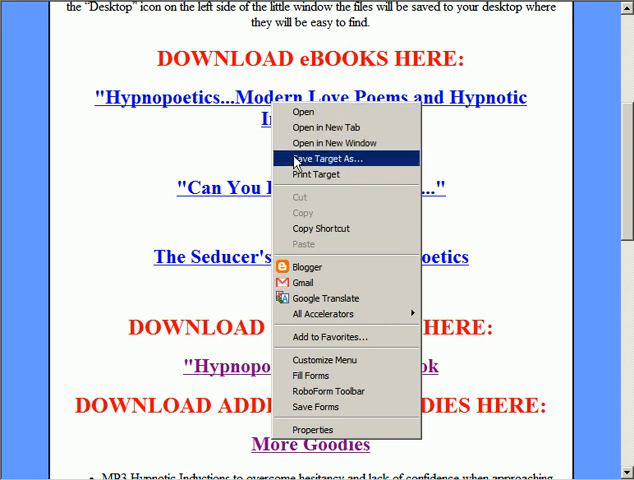
pyautogui.click(324, 158)
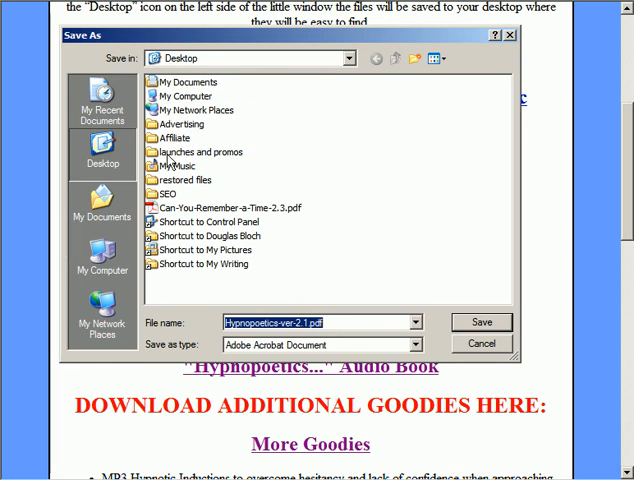
pyautogui.moveTo(100, 152)
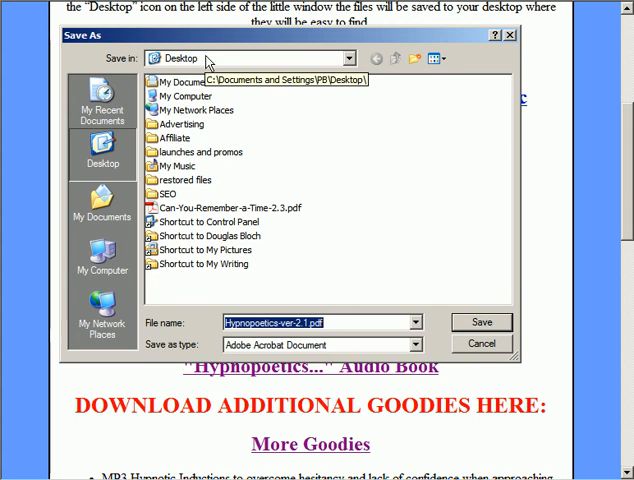
pyautogui.moveTo(156, 100)
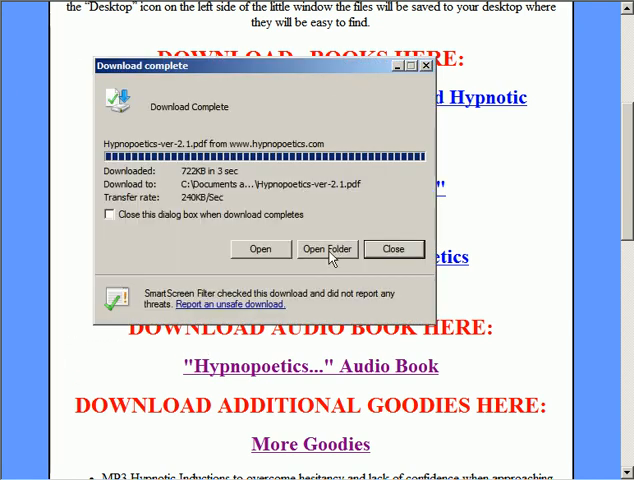
# Step: Show the Desktop folder holding the finished Hypnopoetics-ver-2.1.pdf download
pyautogui.click(326, 250)
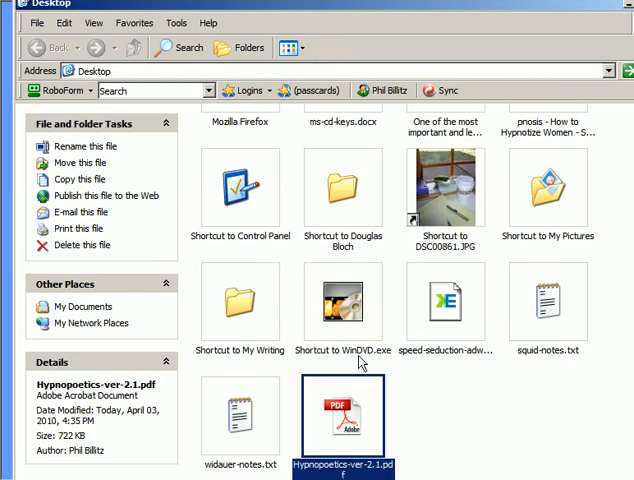
pyautogui.moveTo(340, 418)
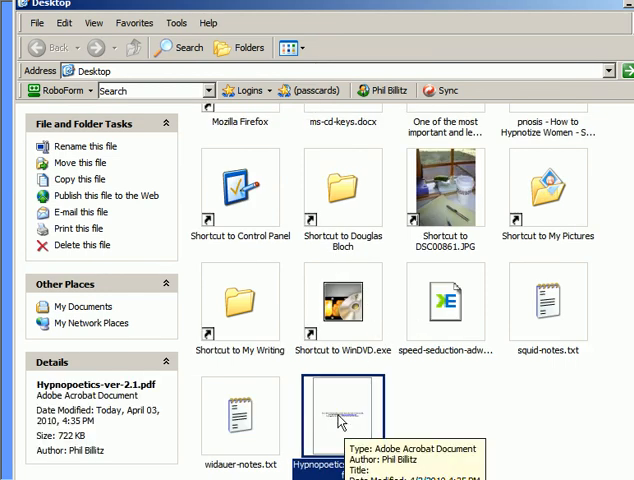